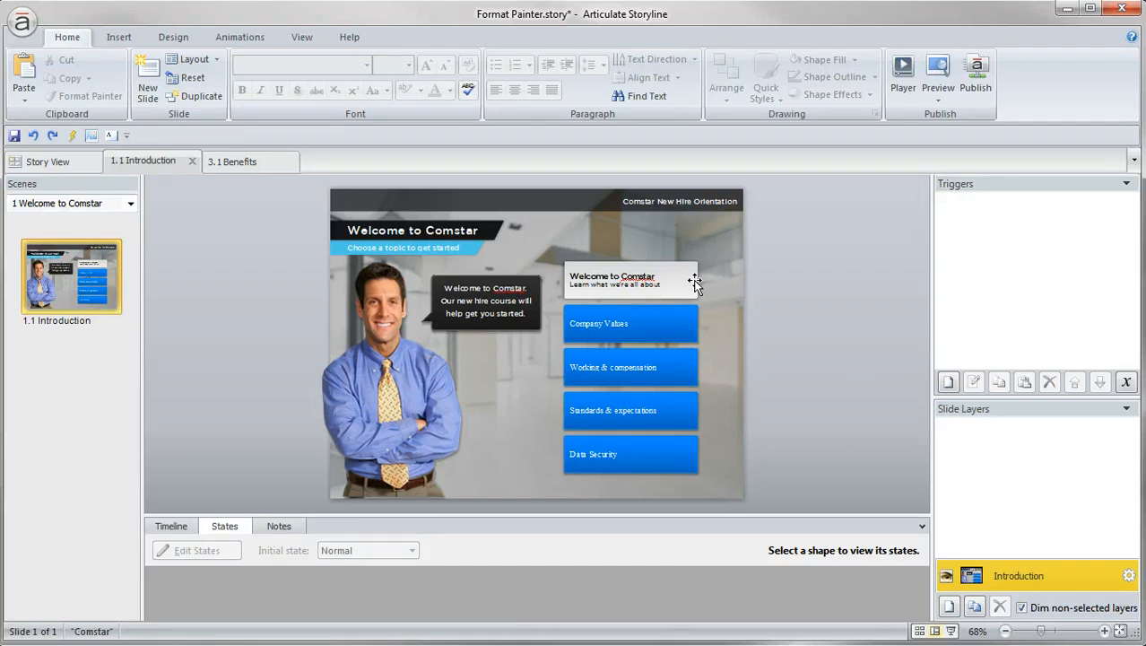
Select the Welcome to Comstar shape and preview its Hover state, then return to Normal.
click(631, 280)
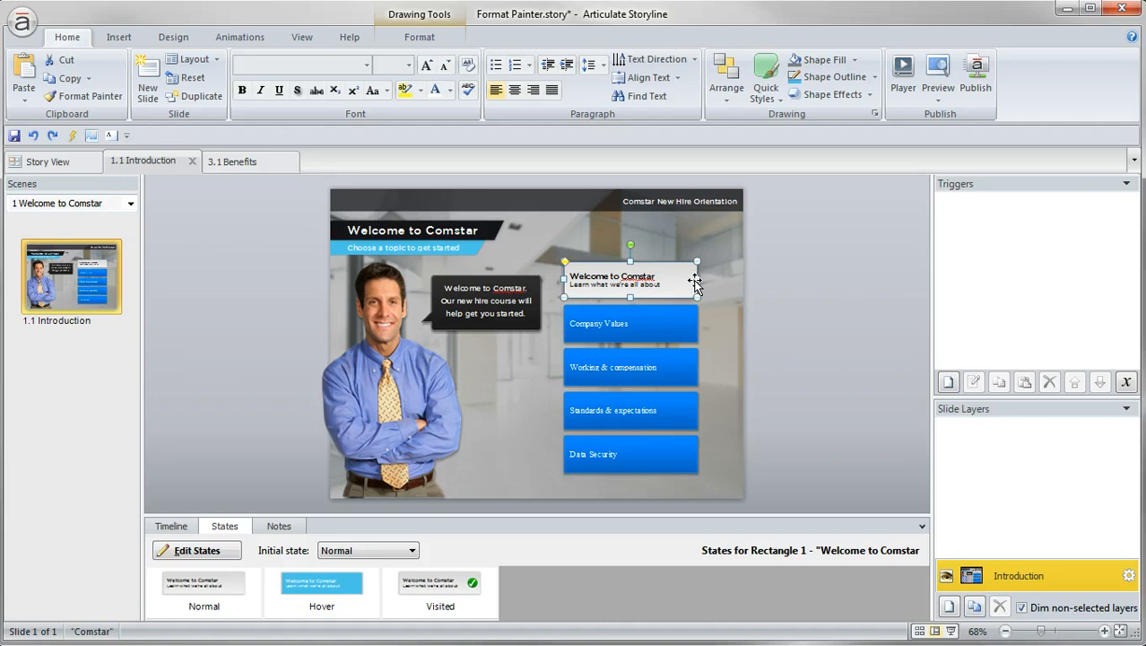
click(322, 583)
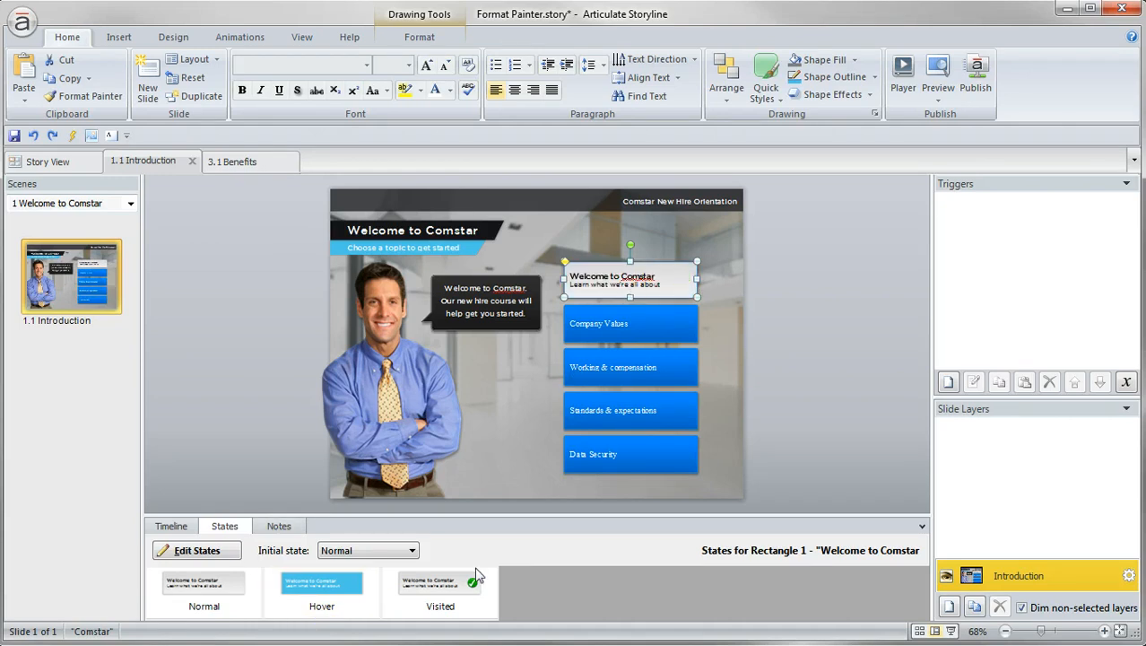
click(321, 587)
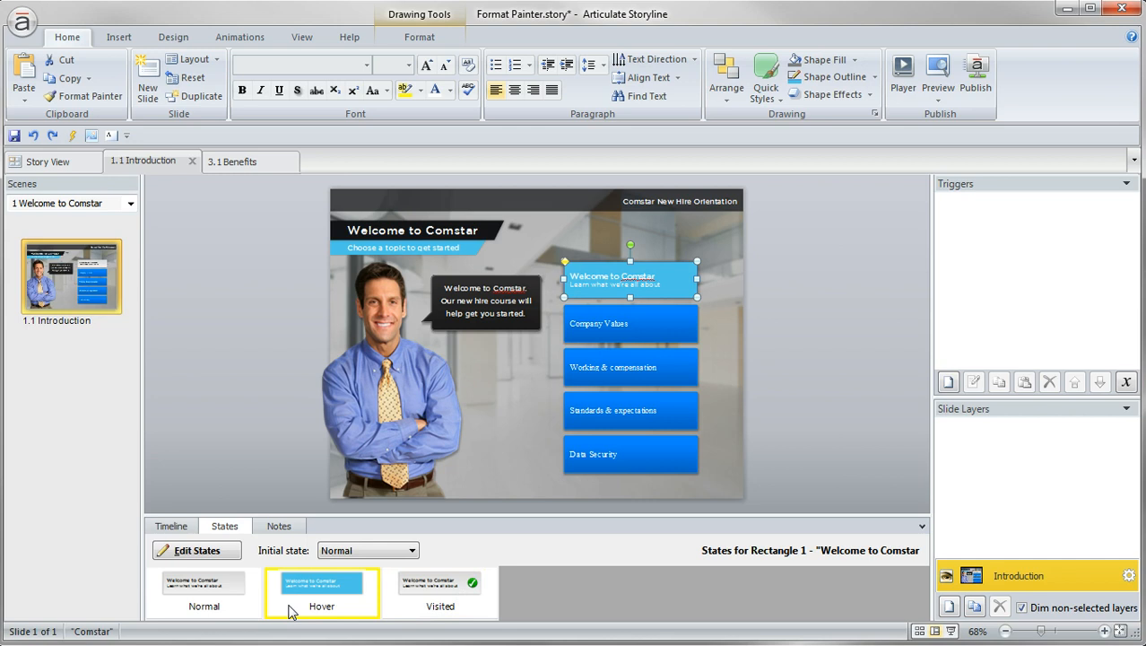
click(440, 592)
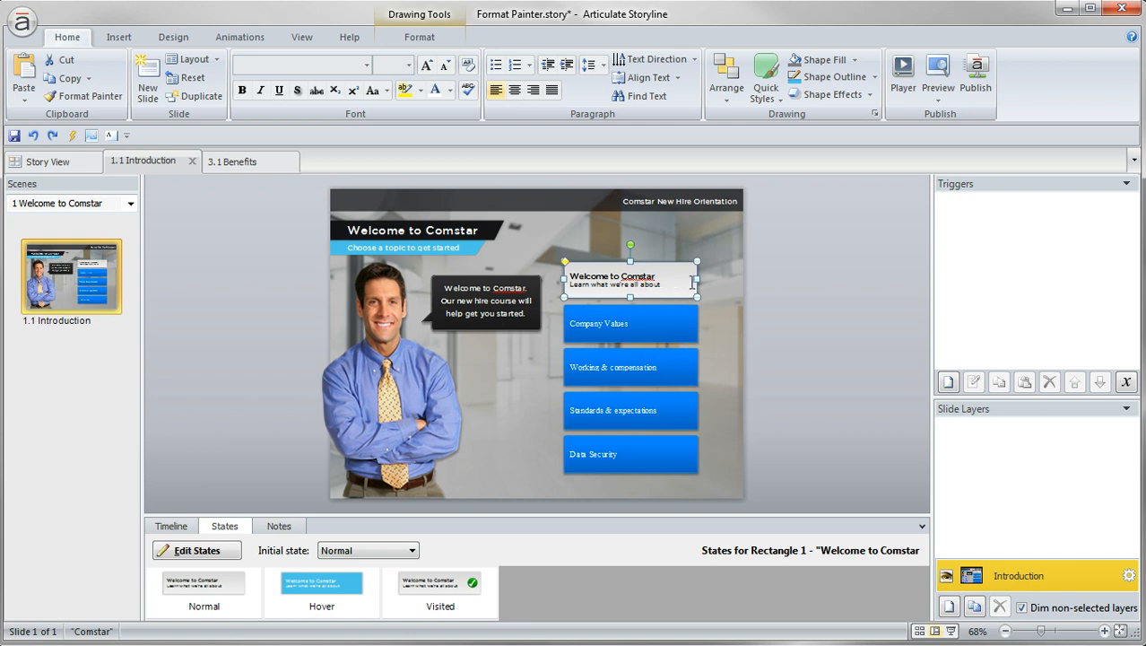
mouse_move(686, 283)
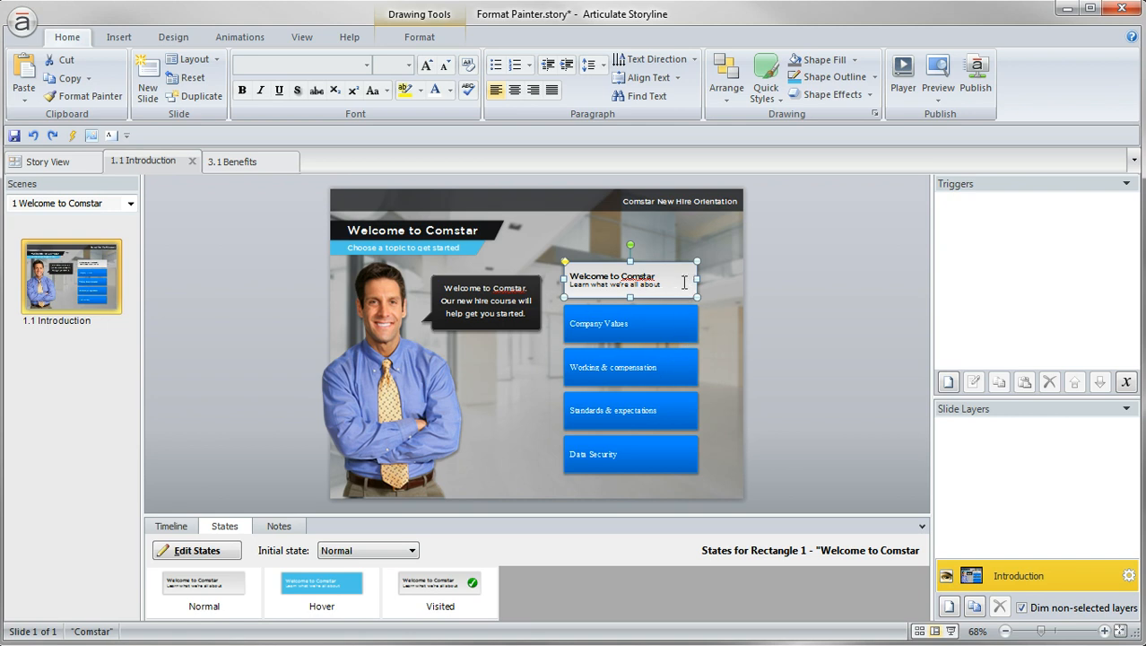
mouse_move(673, 464)
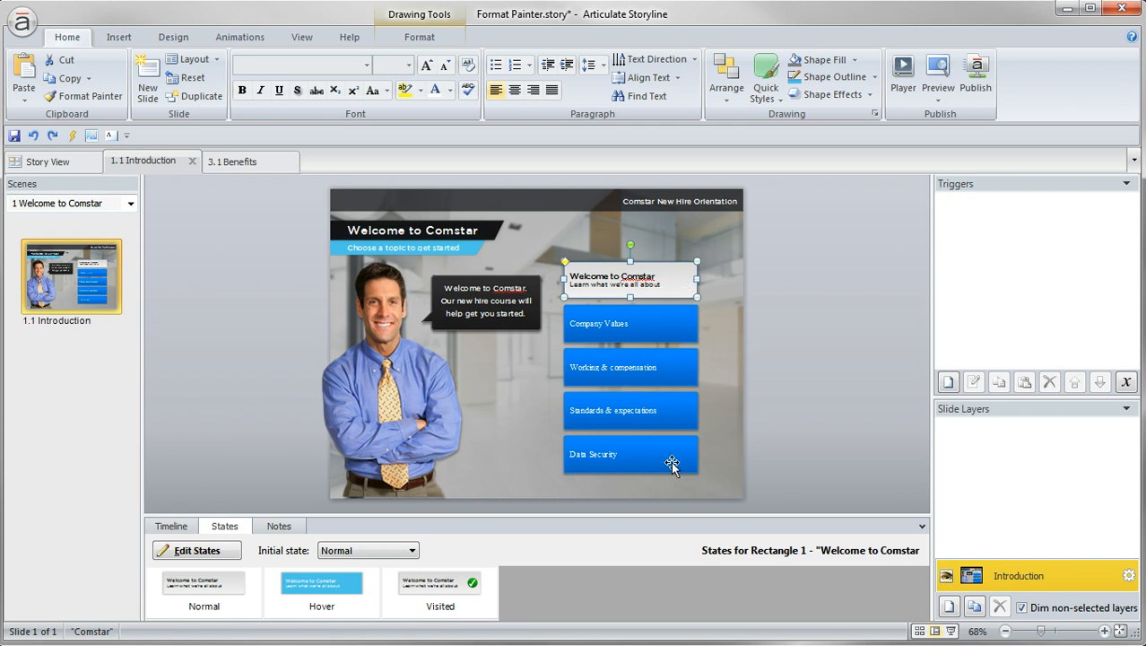
mouse_move(674, 467)
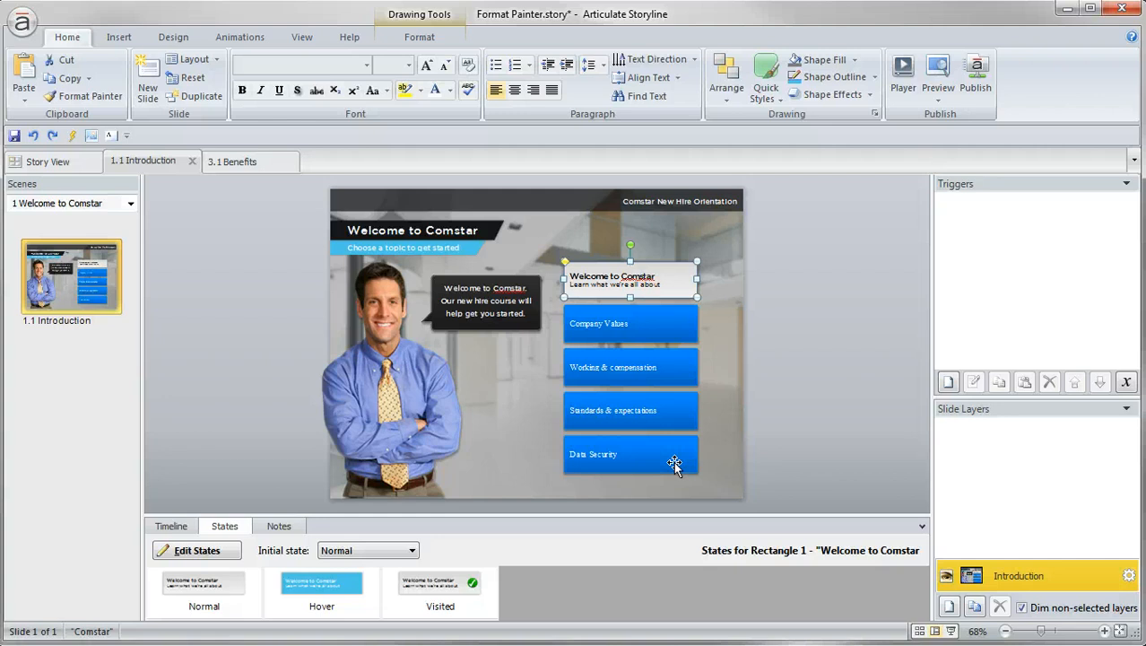
mouse_move(753, 419)
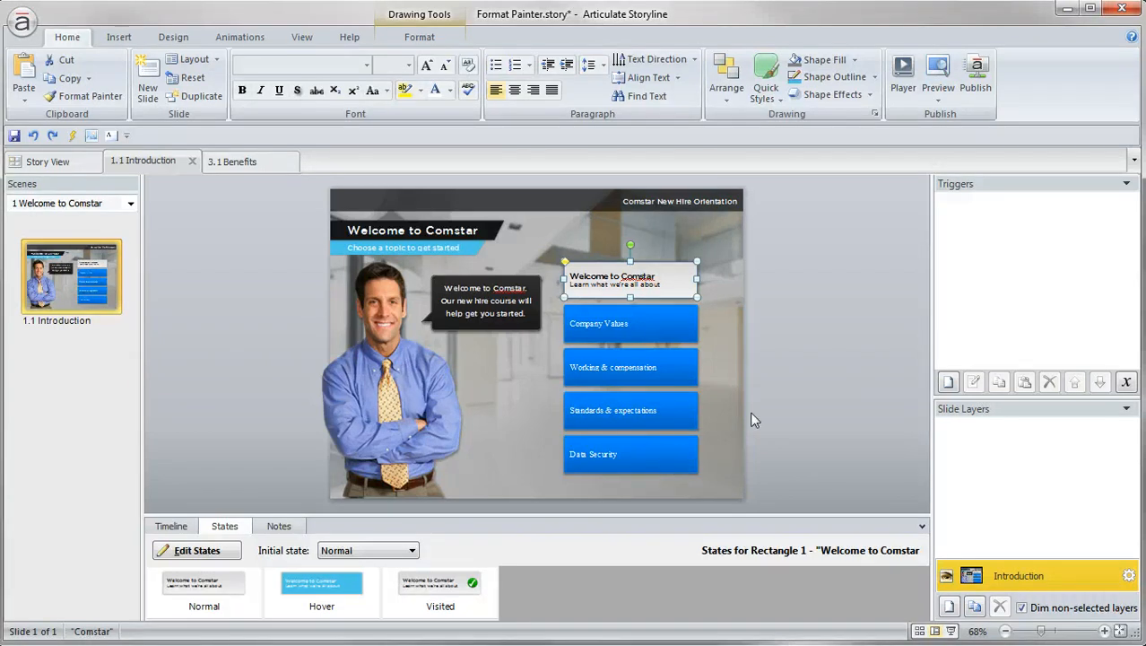
mouse_move(788, 376)
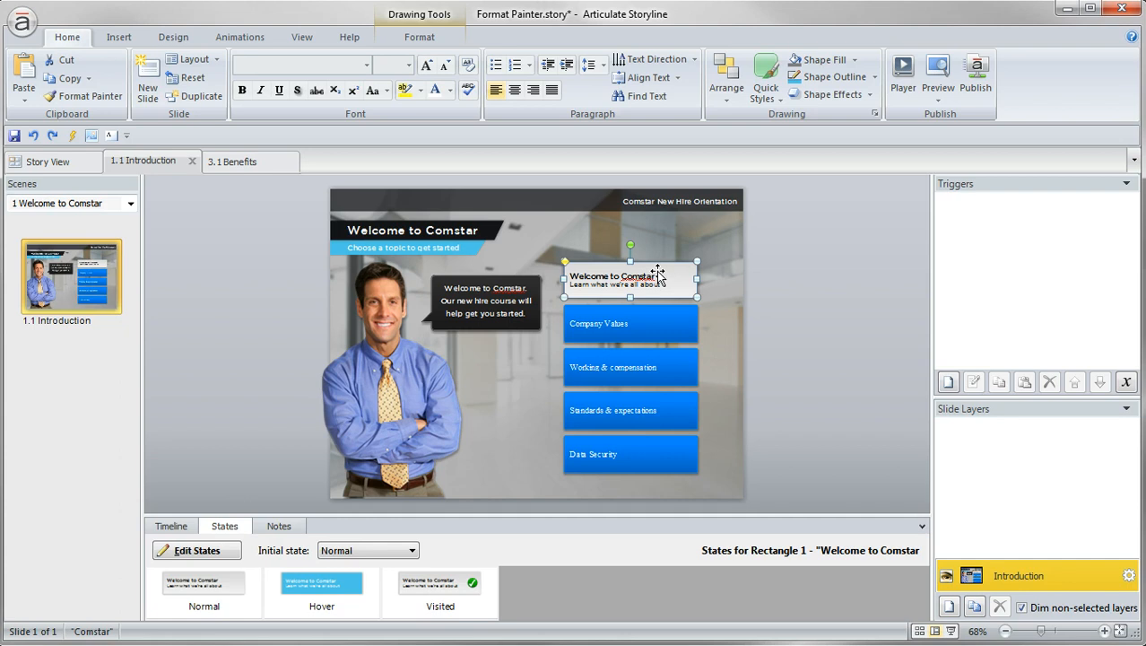
mouse_move(699, 291)
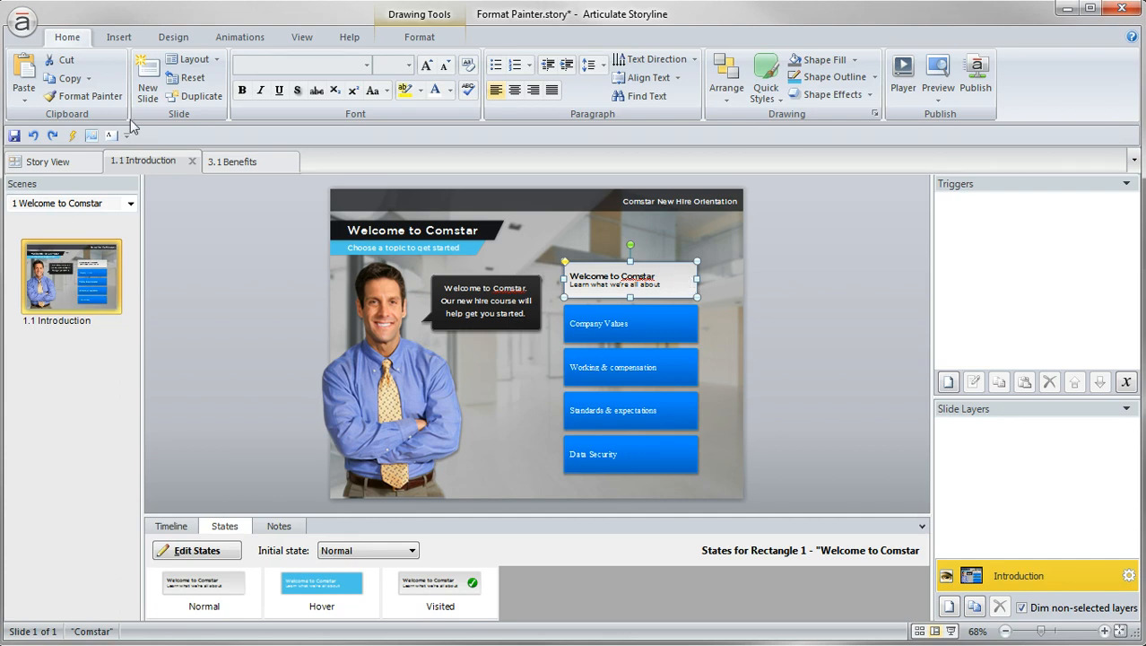
Format-paint Welcome's grey style and states onto Company Values, then check its Hover and Normal states.
click(90, 96)
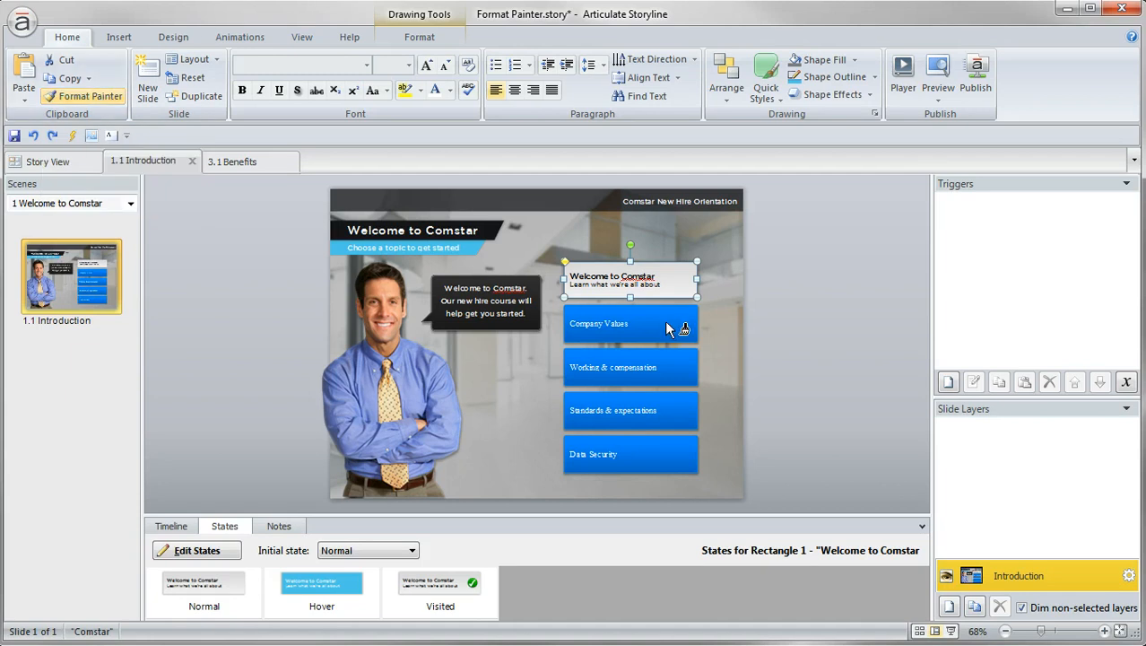
click(598, 323)
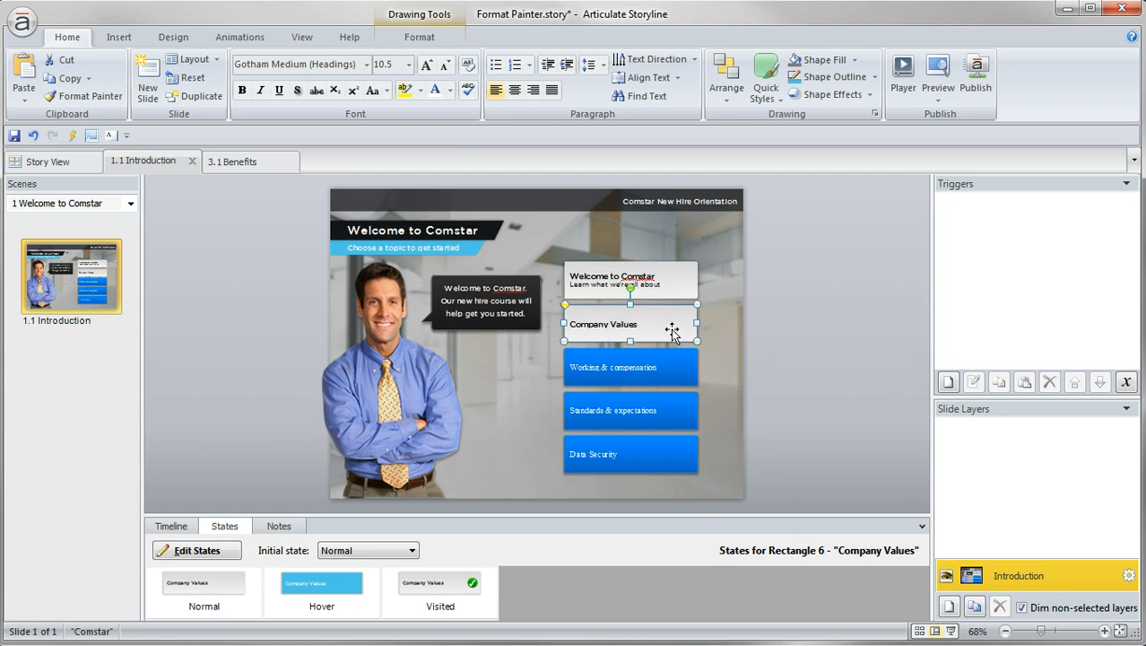
click(321, 587)
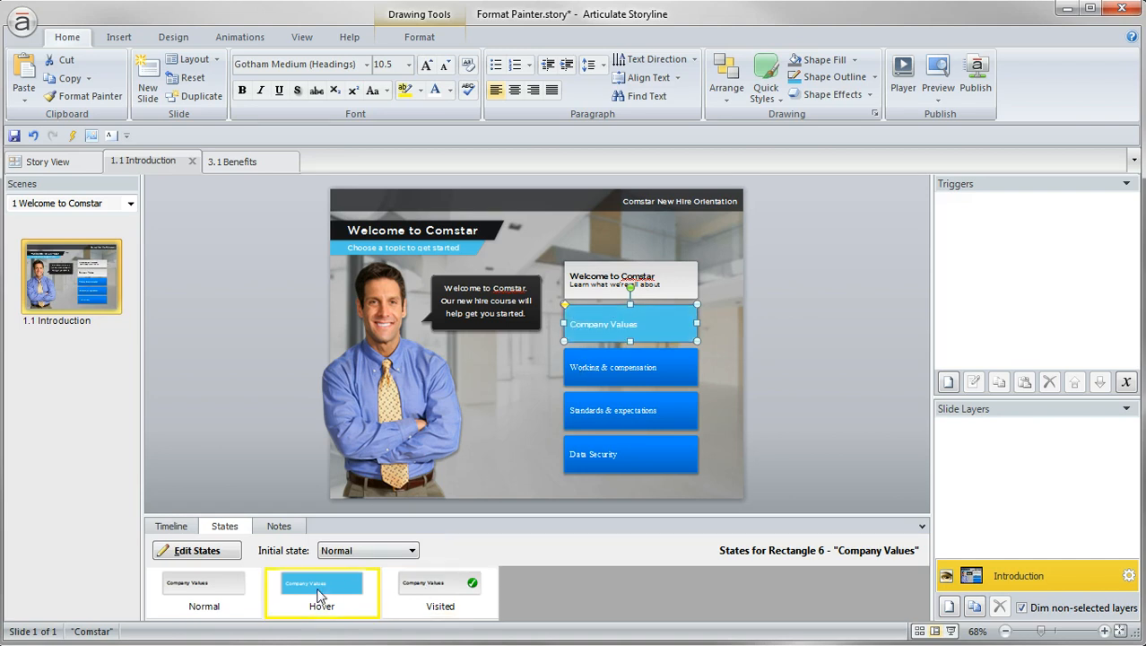
click(440, 592)
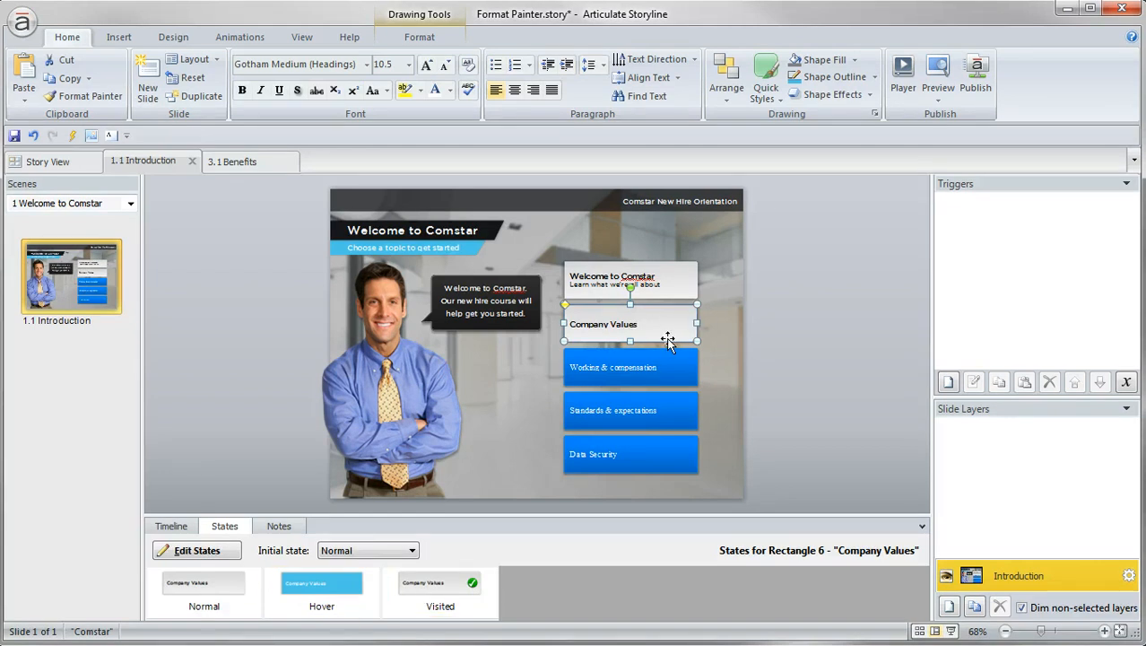
mouse_move(674, 381)
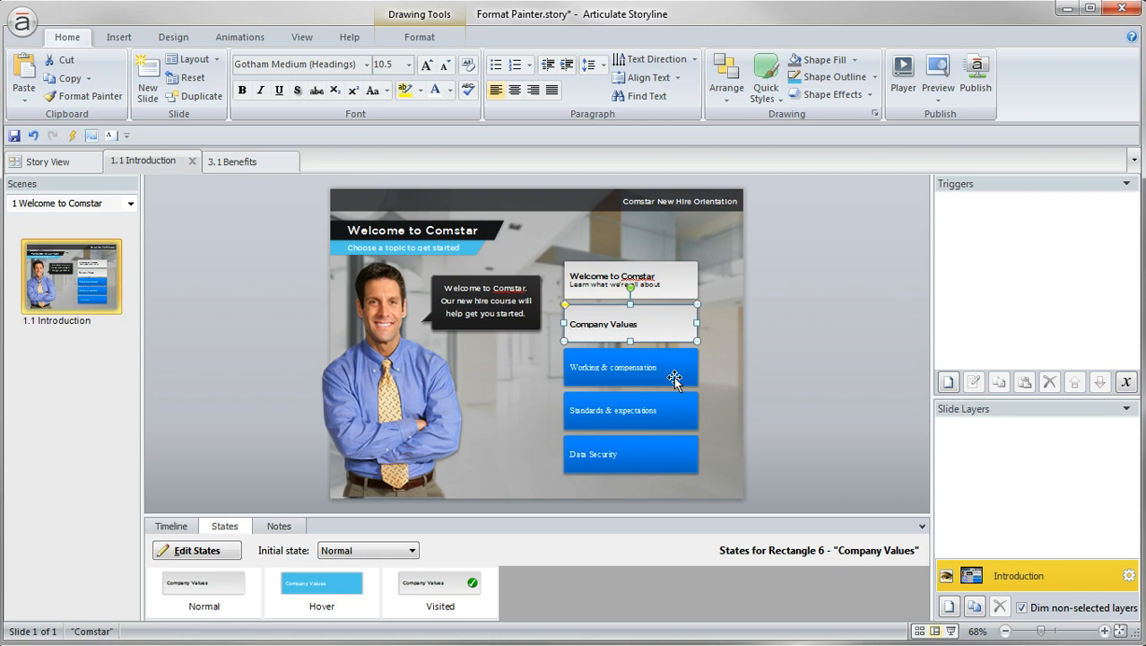
Paint Welcome's style onto Working & compensation, Standards & expectations and Data Security, then open Benefits.
click(630, 280)
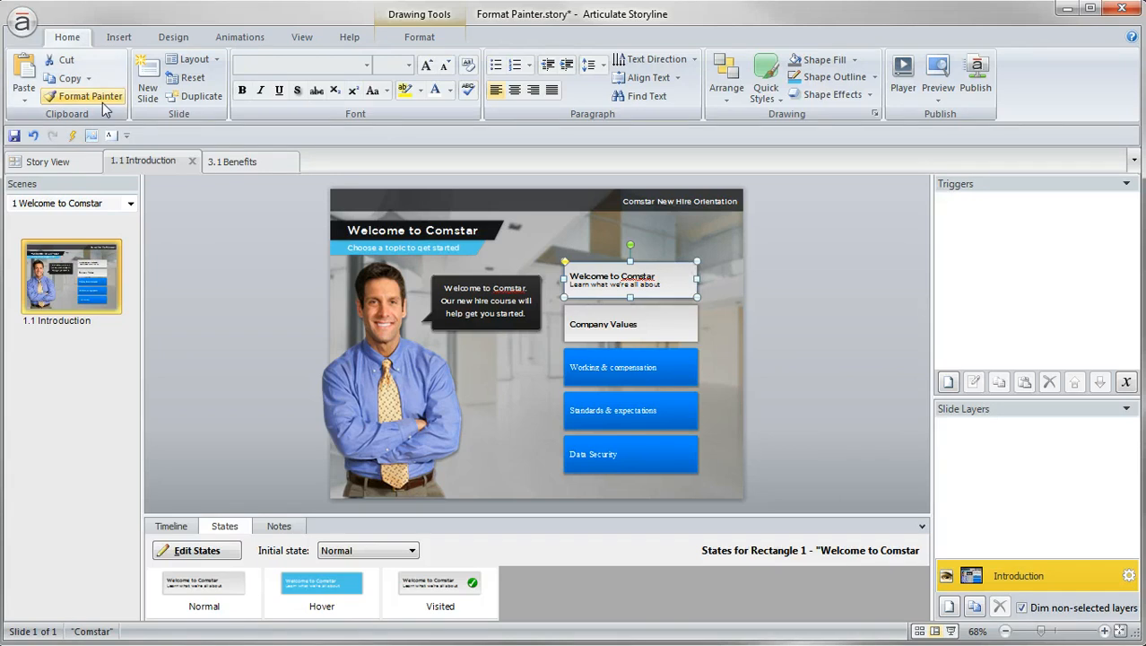
mouse_move(90, 96)
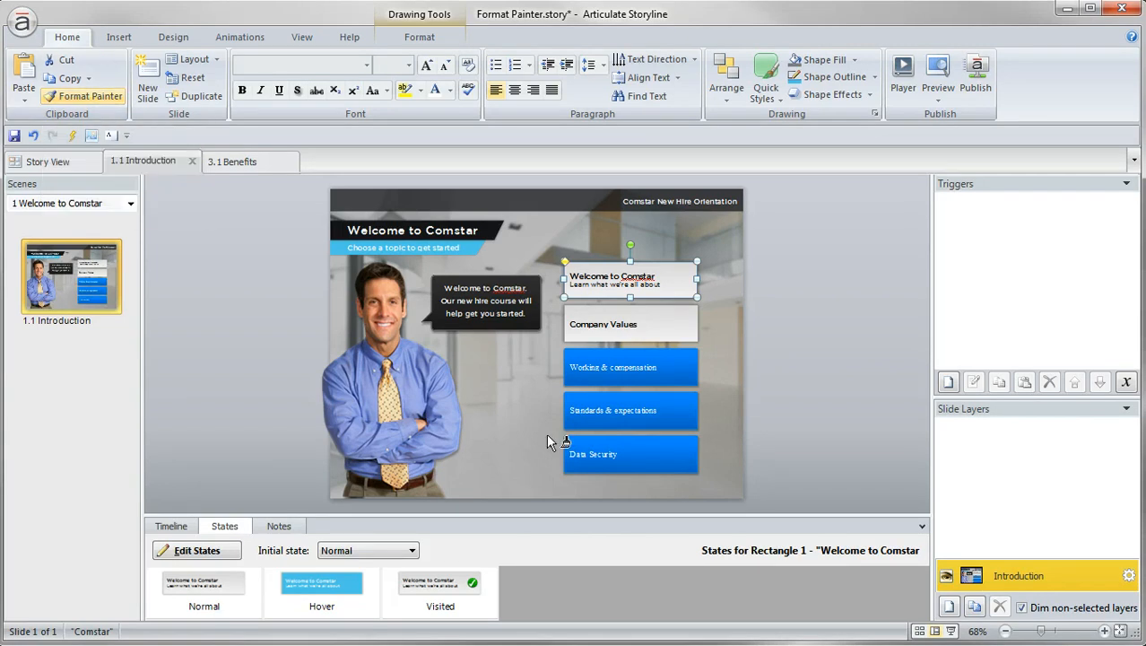
click(620, 367)
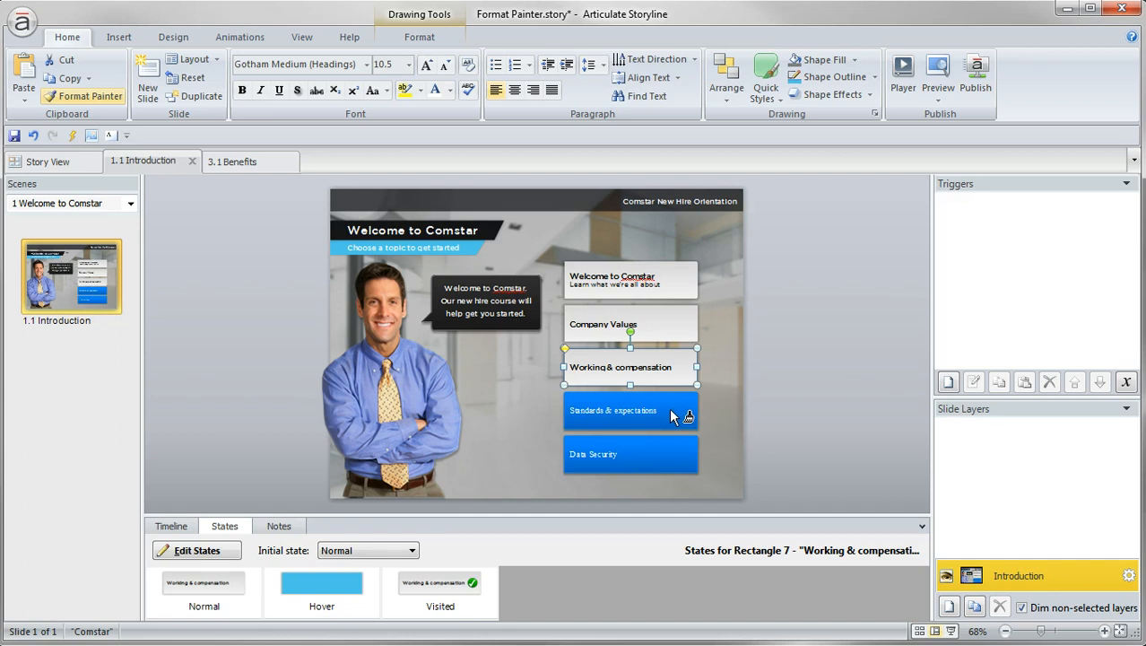
click(619, 410)
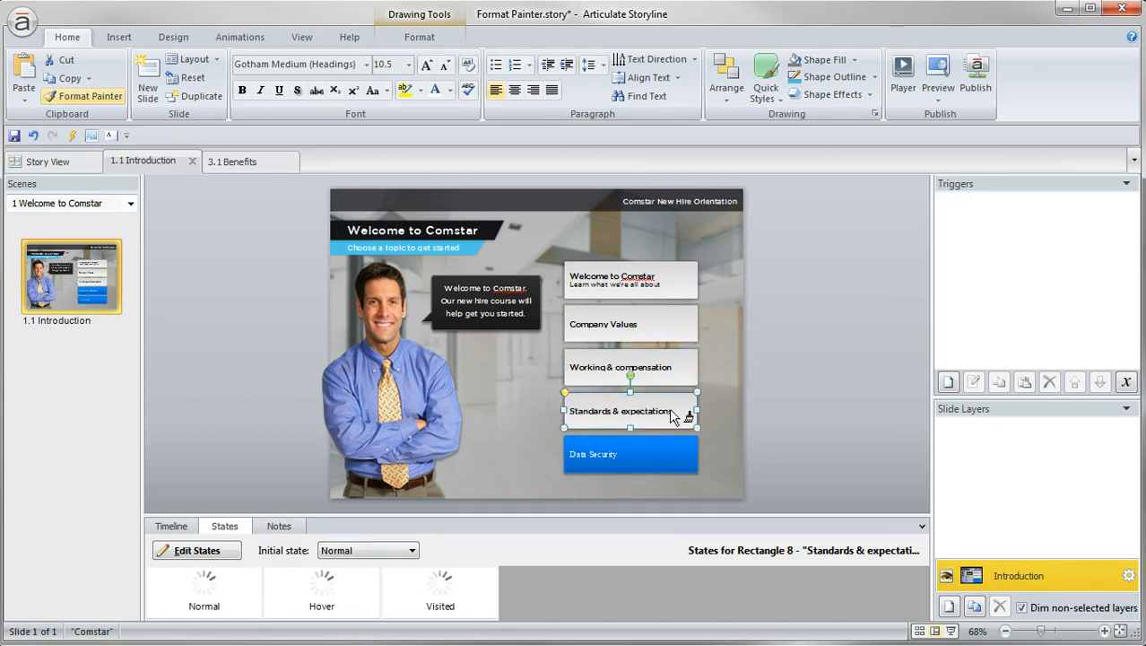
click(630, 454)
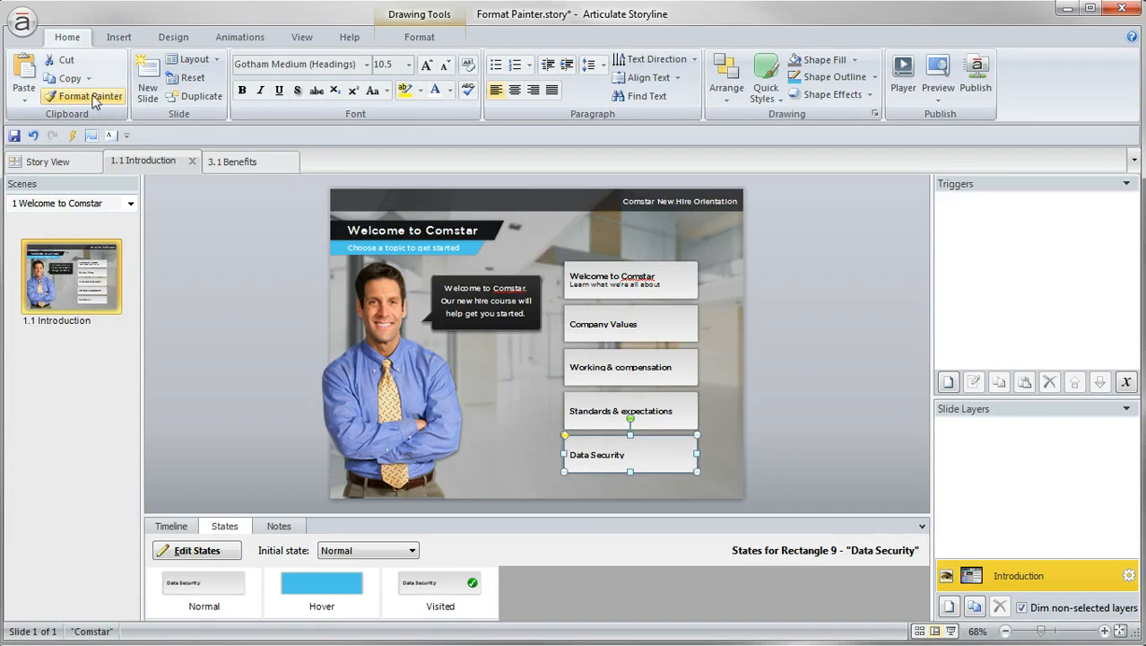
mouse_move(89, 96)
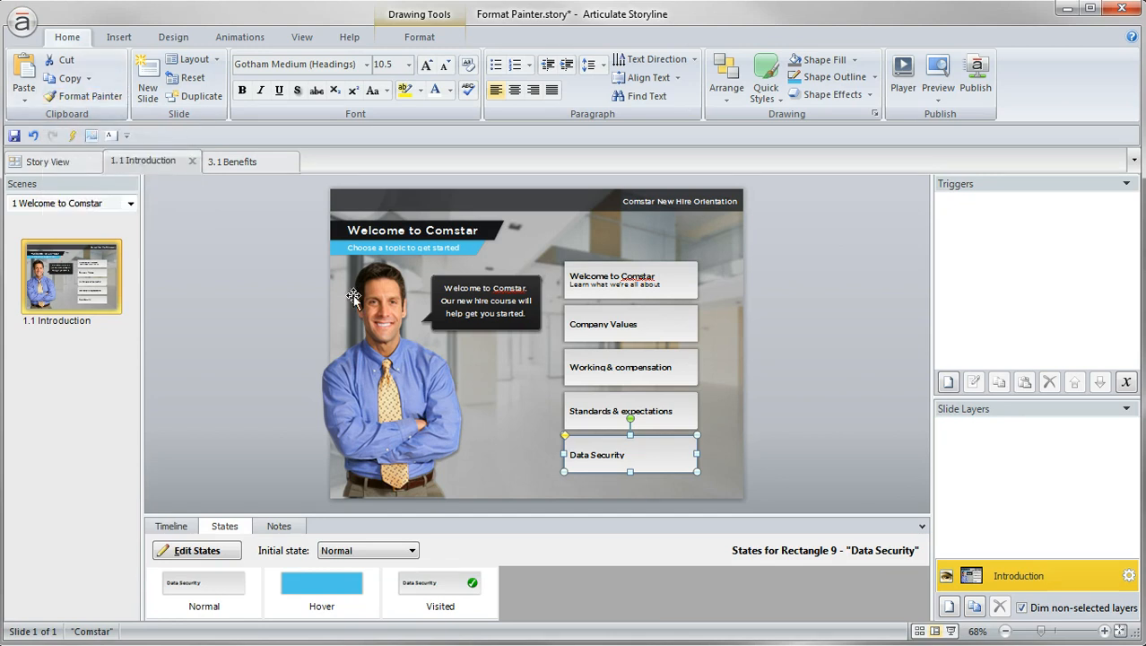
mouse_move(818, 380)
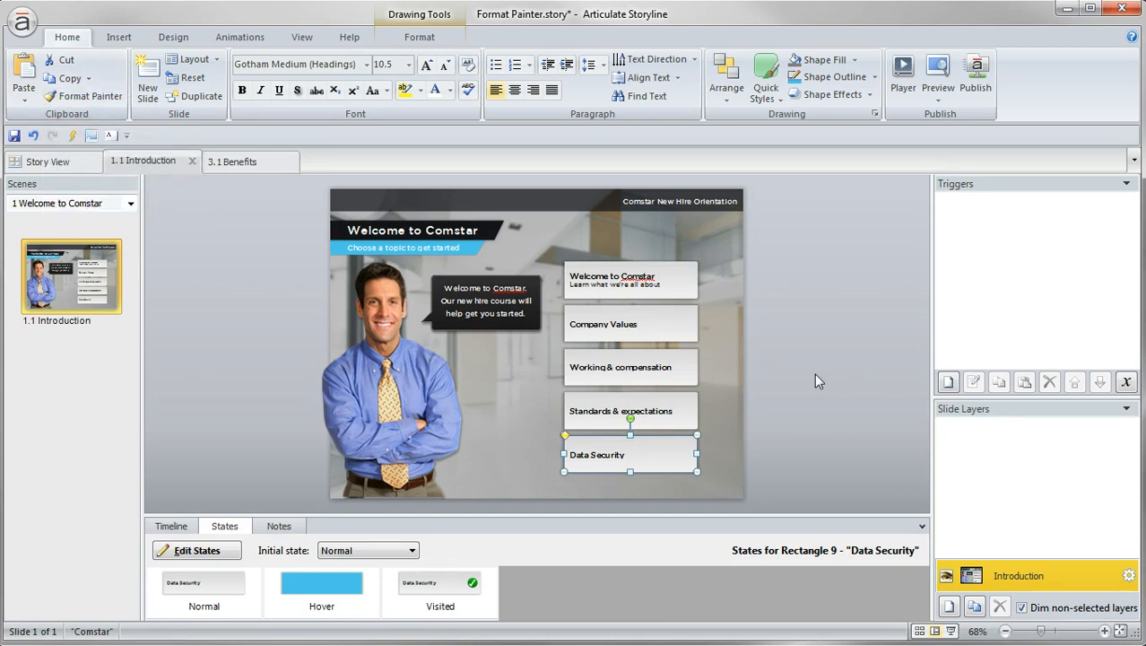
mouse_move(812, 380)
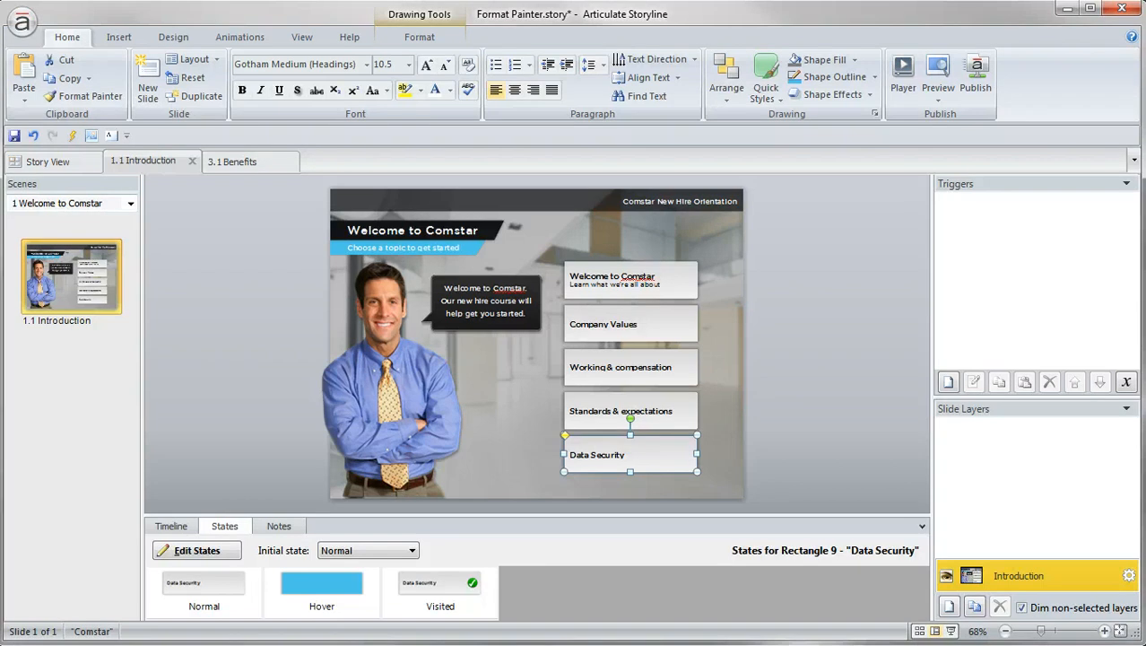
click(233, 161)
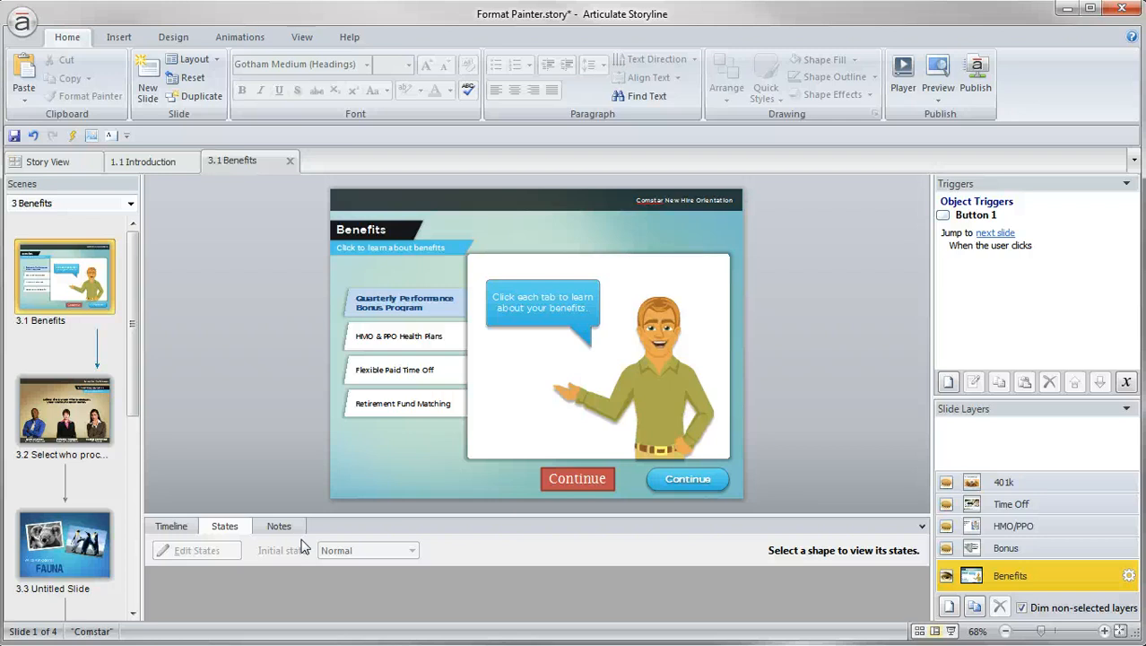
mouse_move(633, 511)
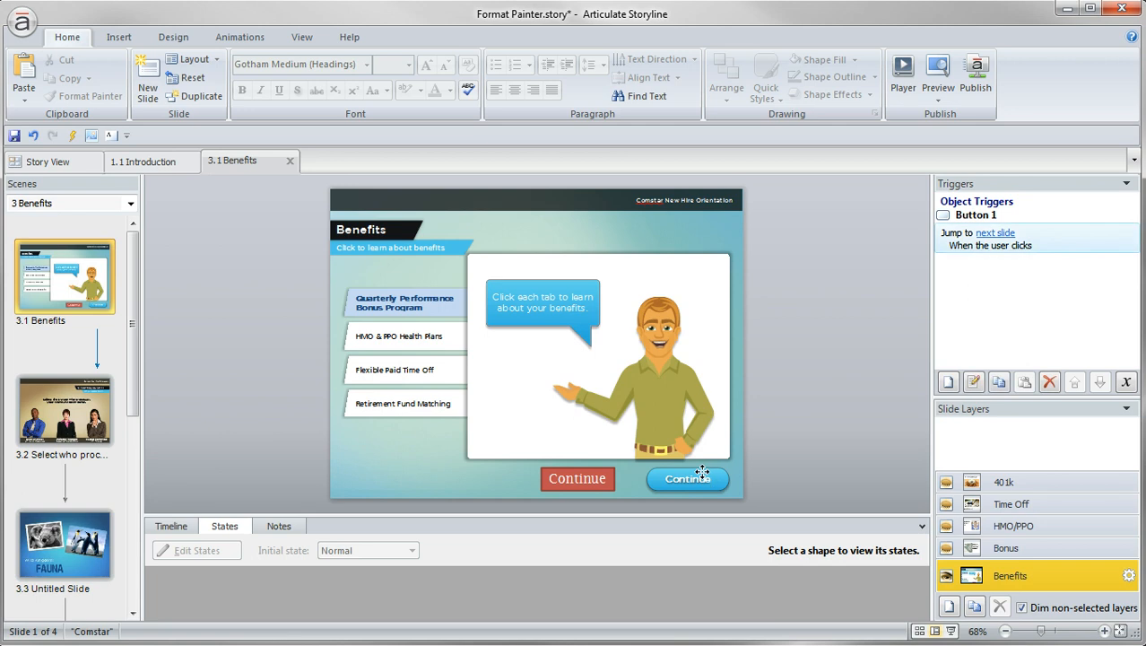
Copy the blue Continue button's style and states onto the red one, checking Hover.
click(688, 478)
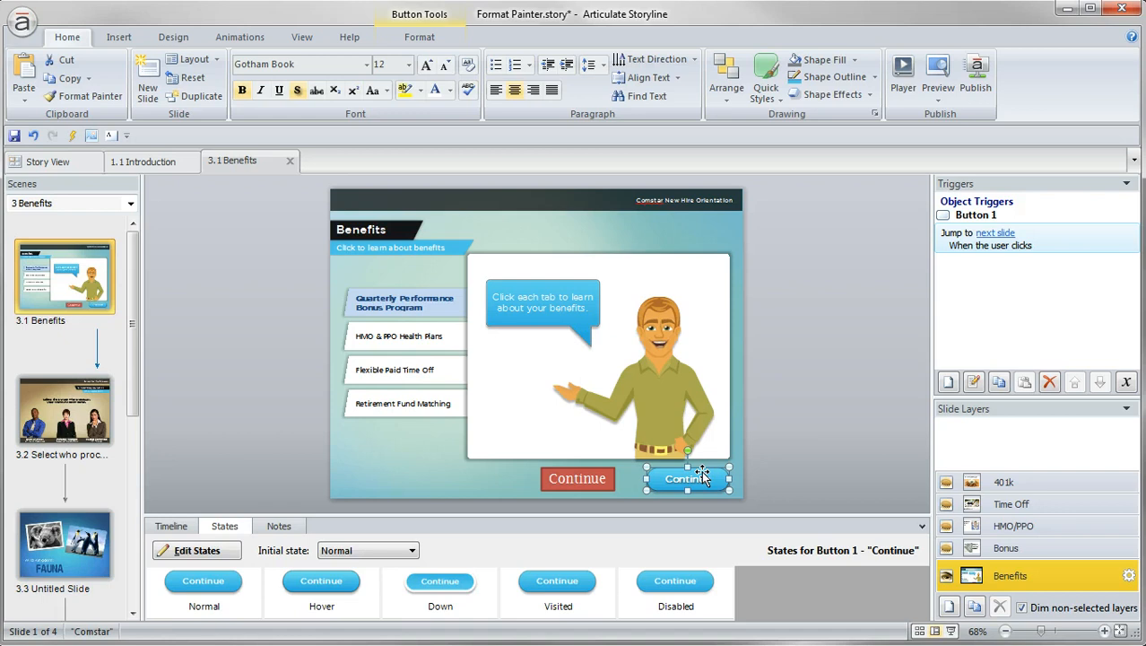
click(322, 592)
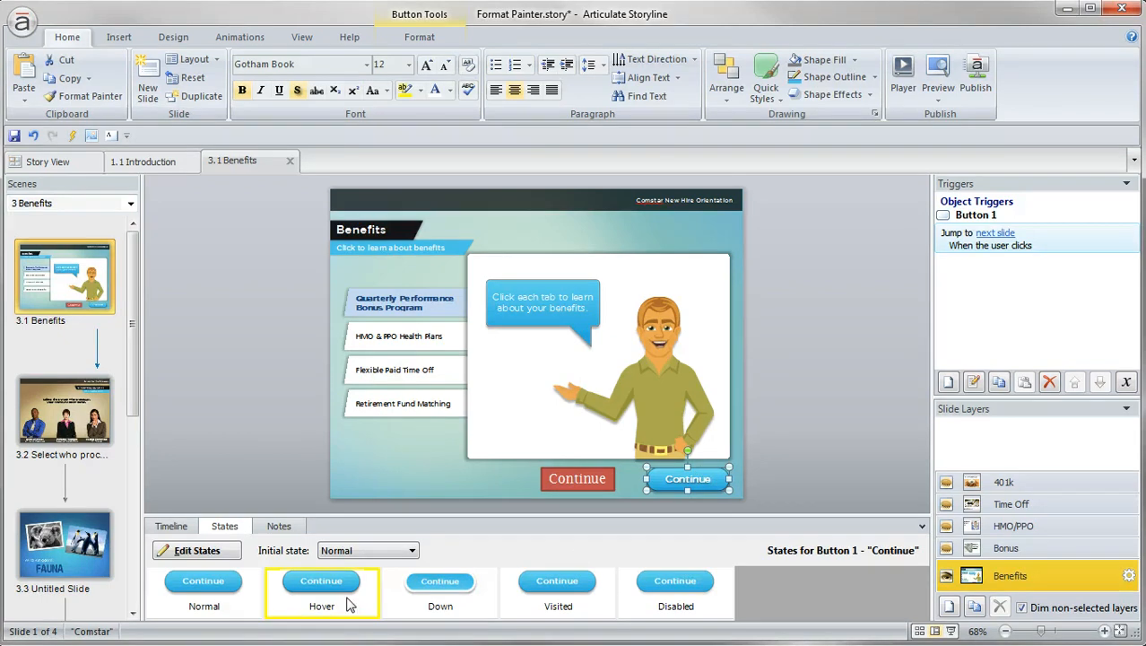
click(557, 592)
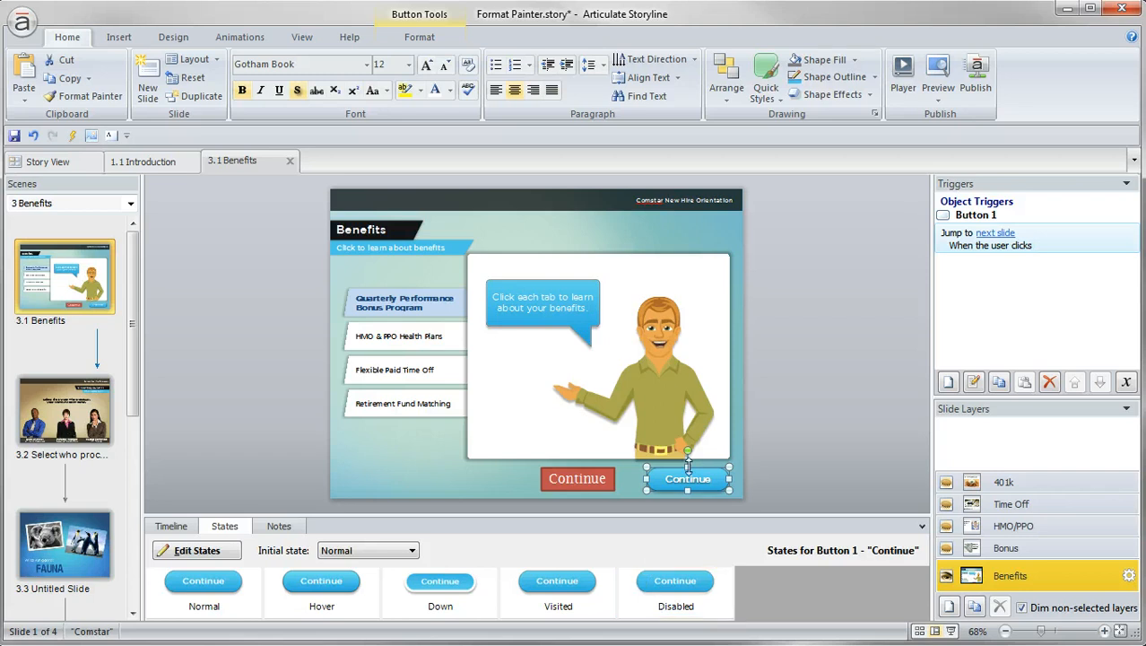
mouse_move(614, 466)
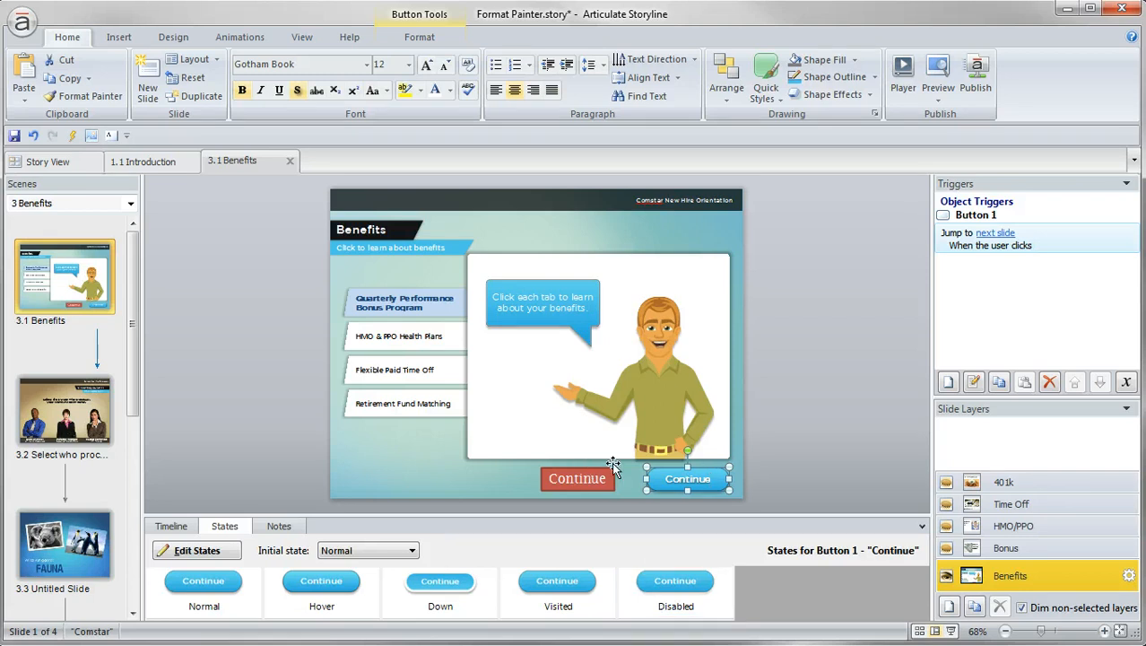
mouse_move(579, 468)
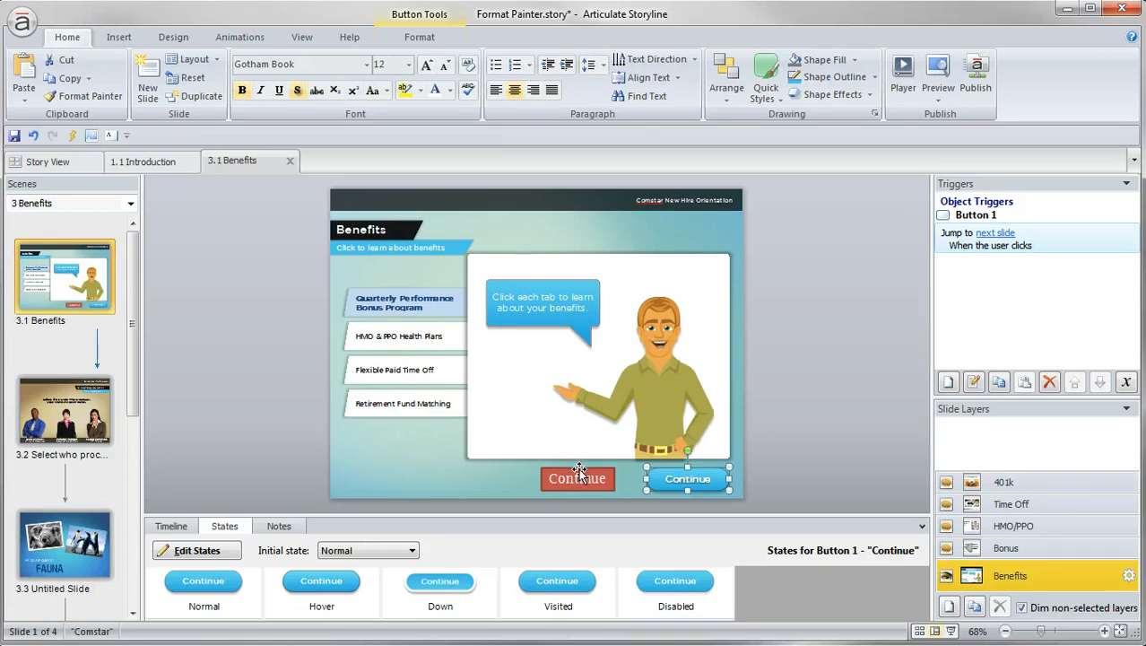
mouse_move(584, 473)
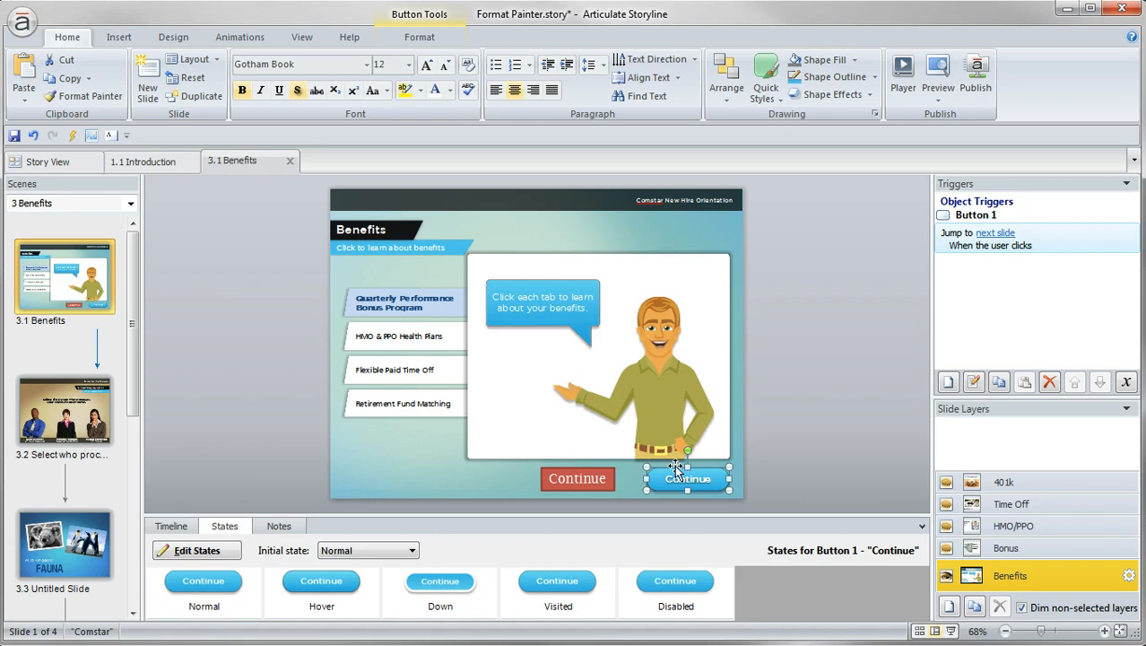
mouse_move(87, 95)
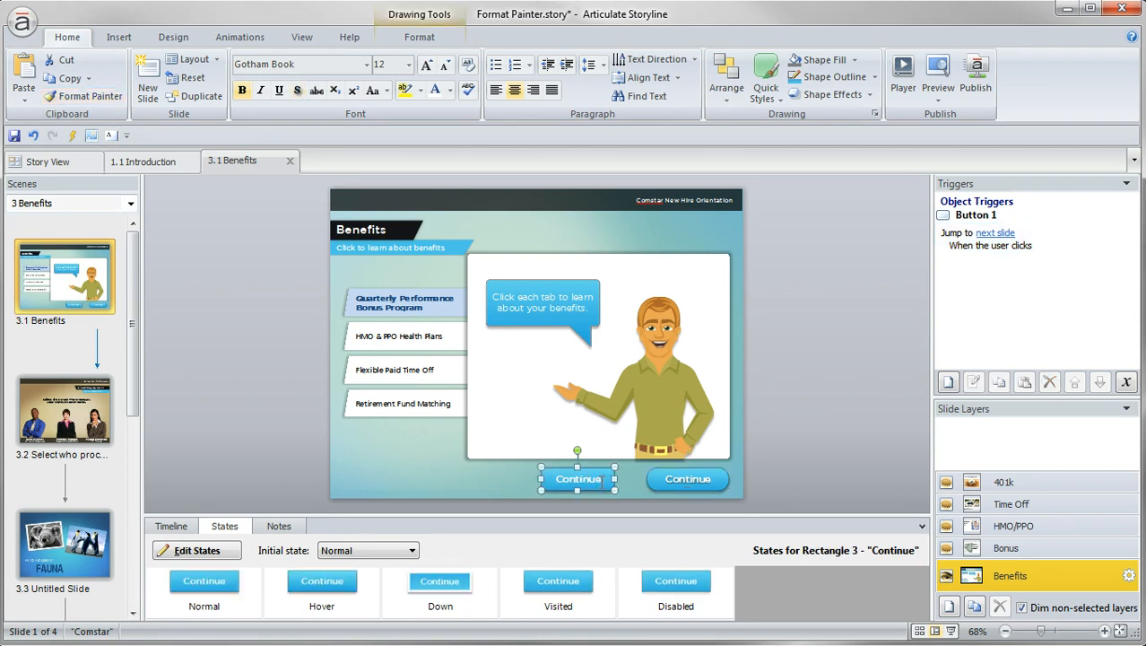
click(321, 592)
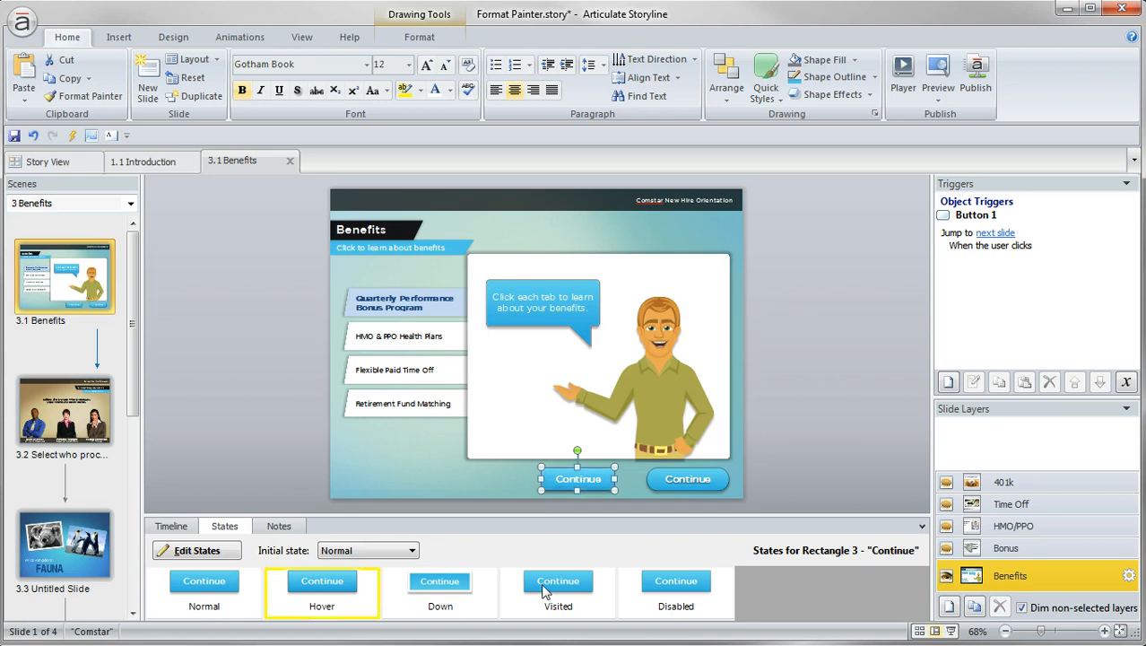
click(675, 592)
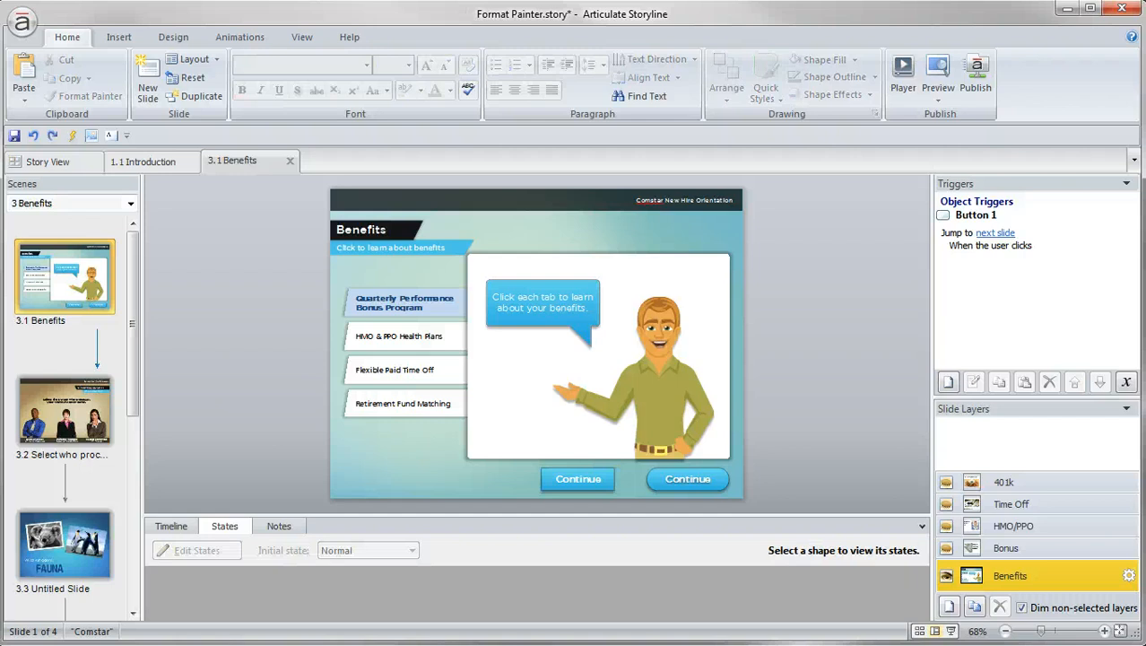
mouse_move(348, 291)
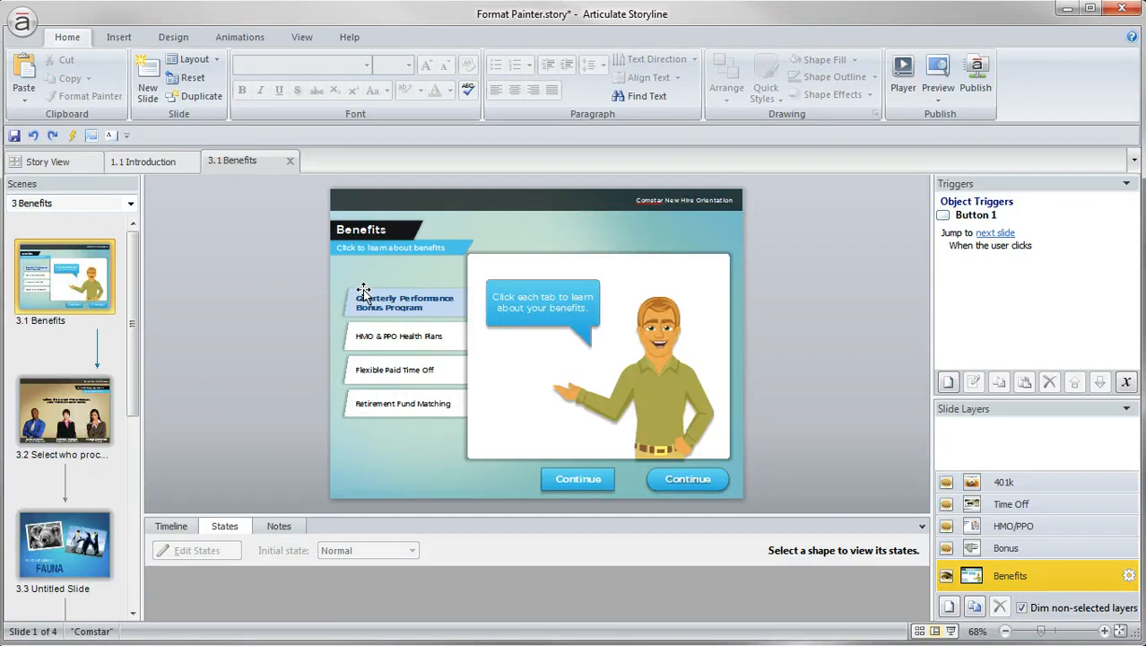
Paint the Quarterly Performance Bonus Program tab's blue style onto HMO & PPO Health Plans.
click(404, 302)
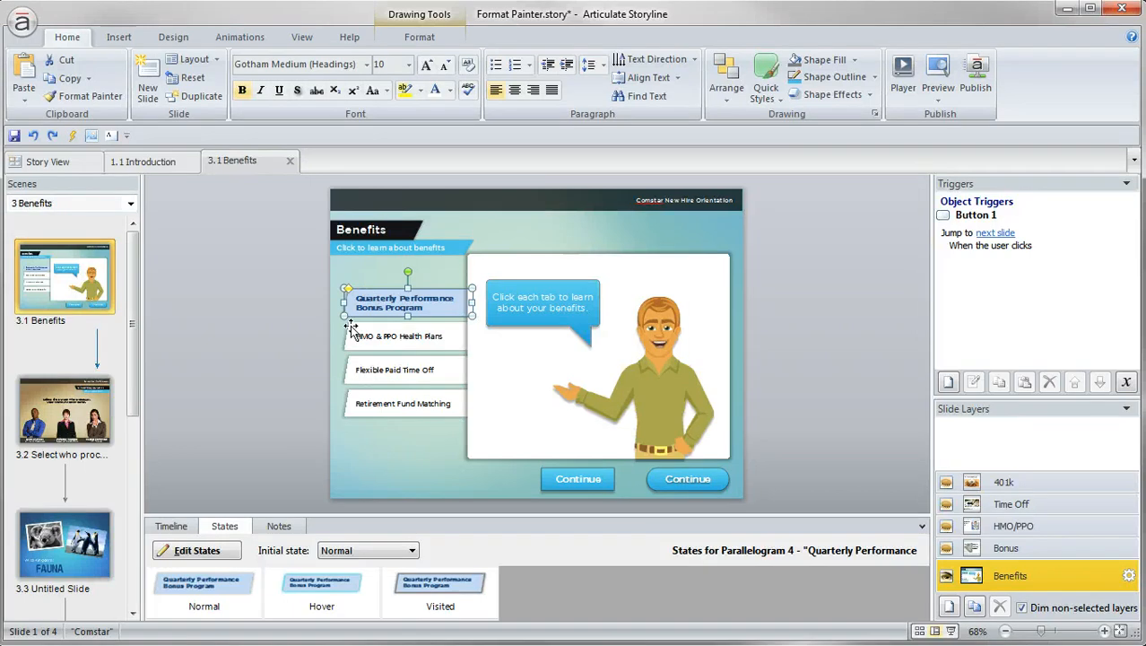
click(397, 335)
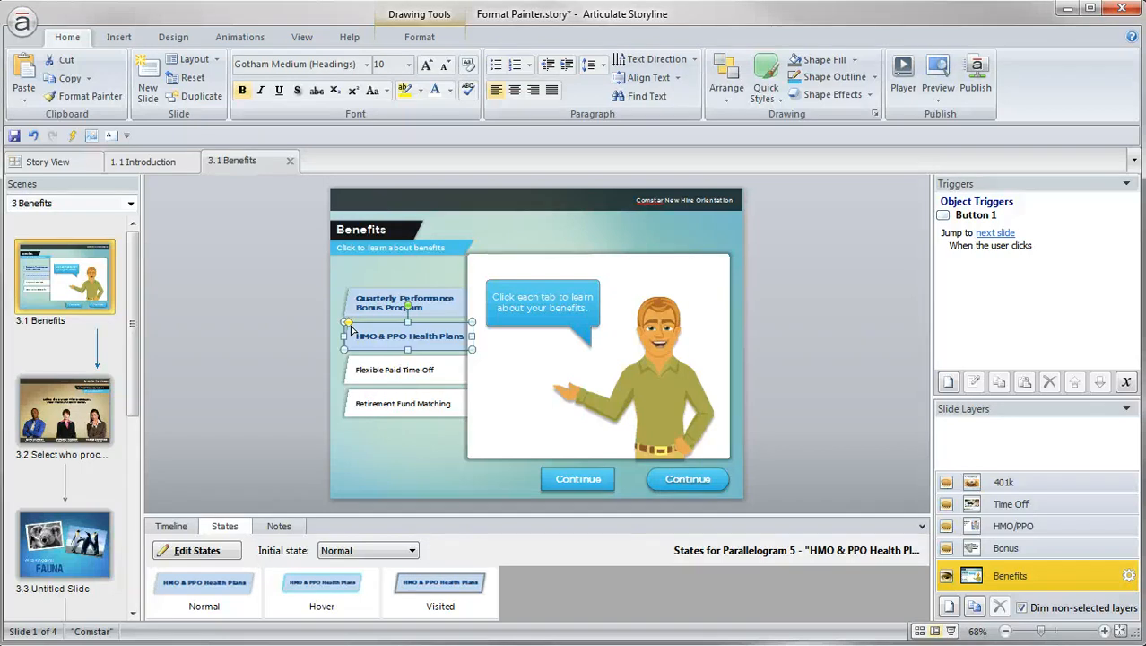
mouse_move(518, 283)
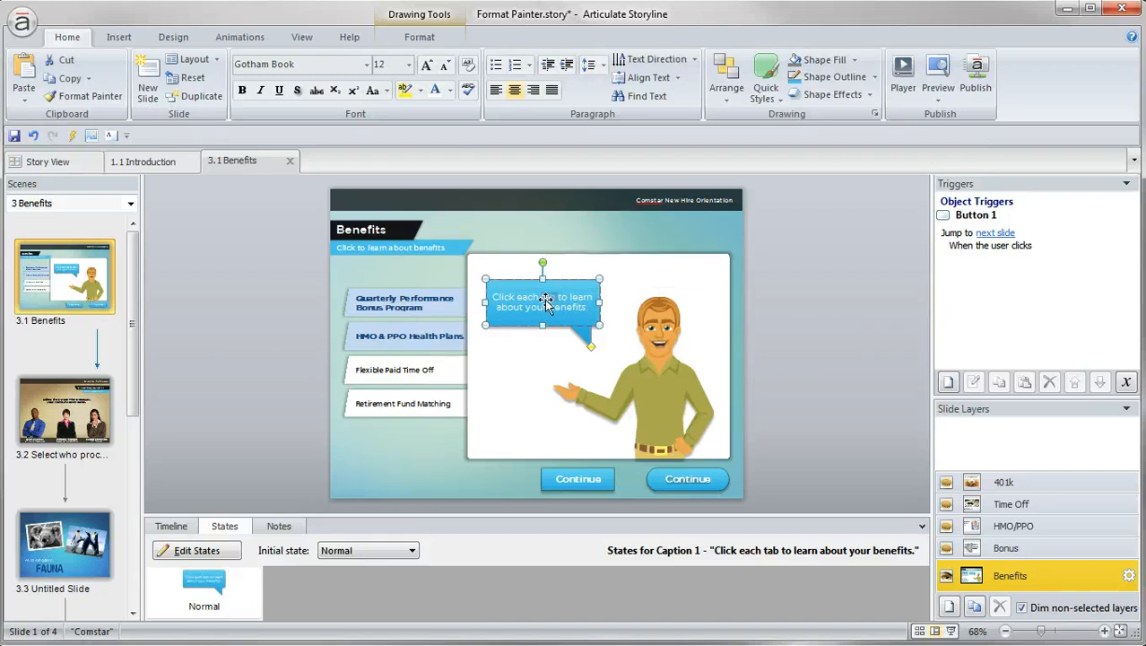
Paint the blue benefits-tab style and states onto the Retirement Fund Matching tab.
click(654, 386)
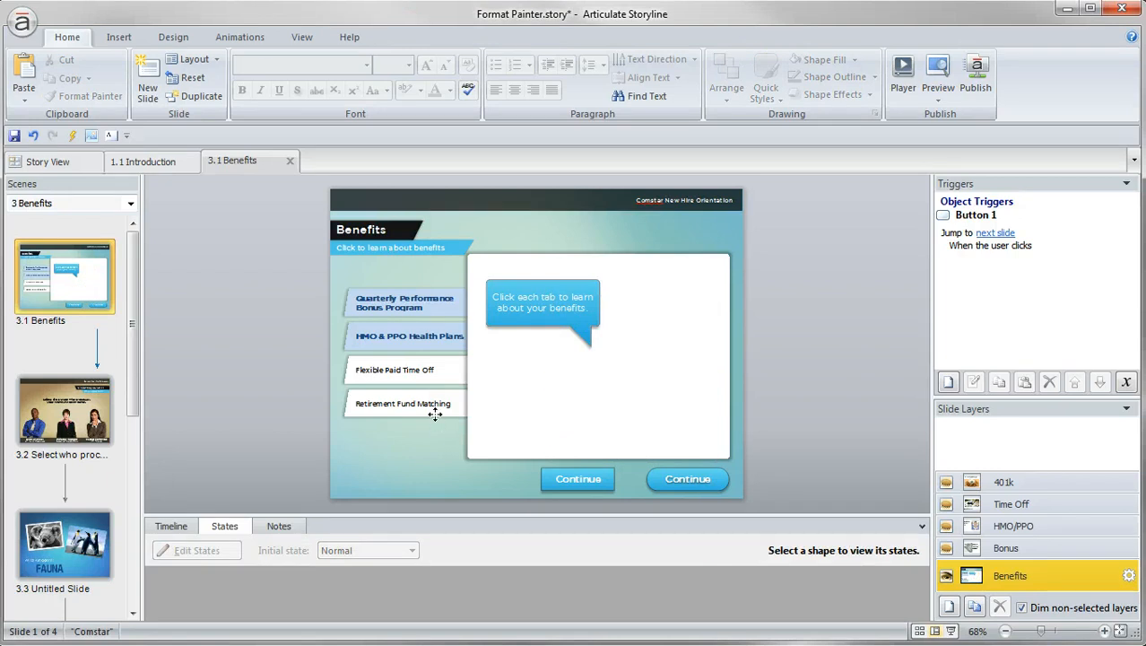
click(403, 402)
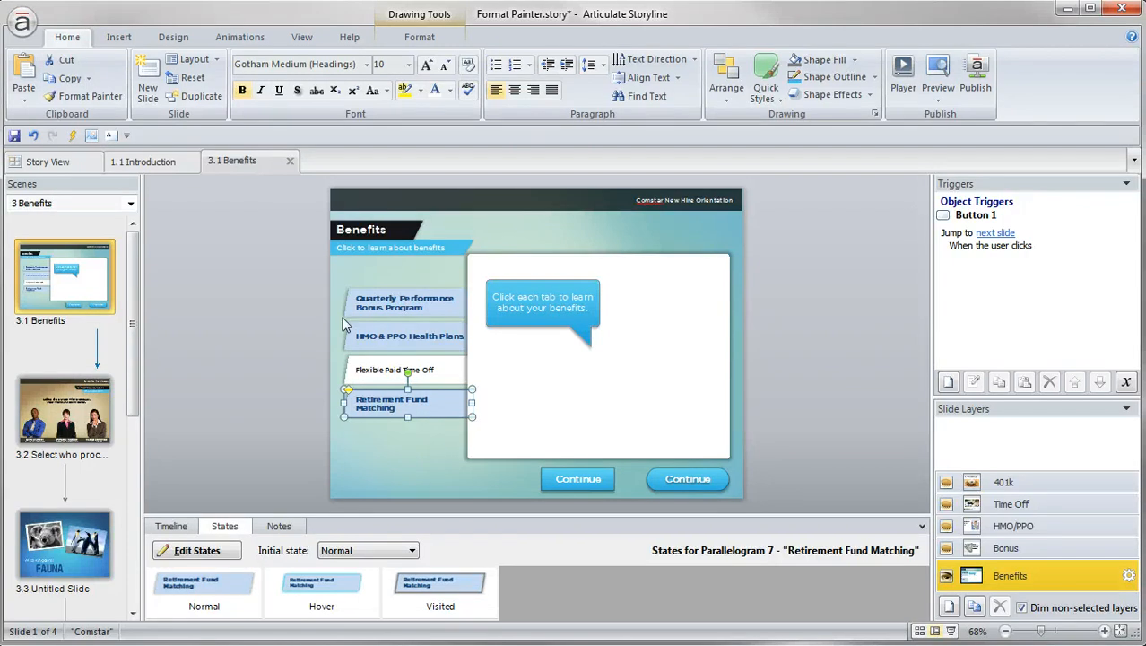
mouse_move(227, 309)
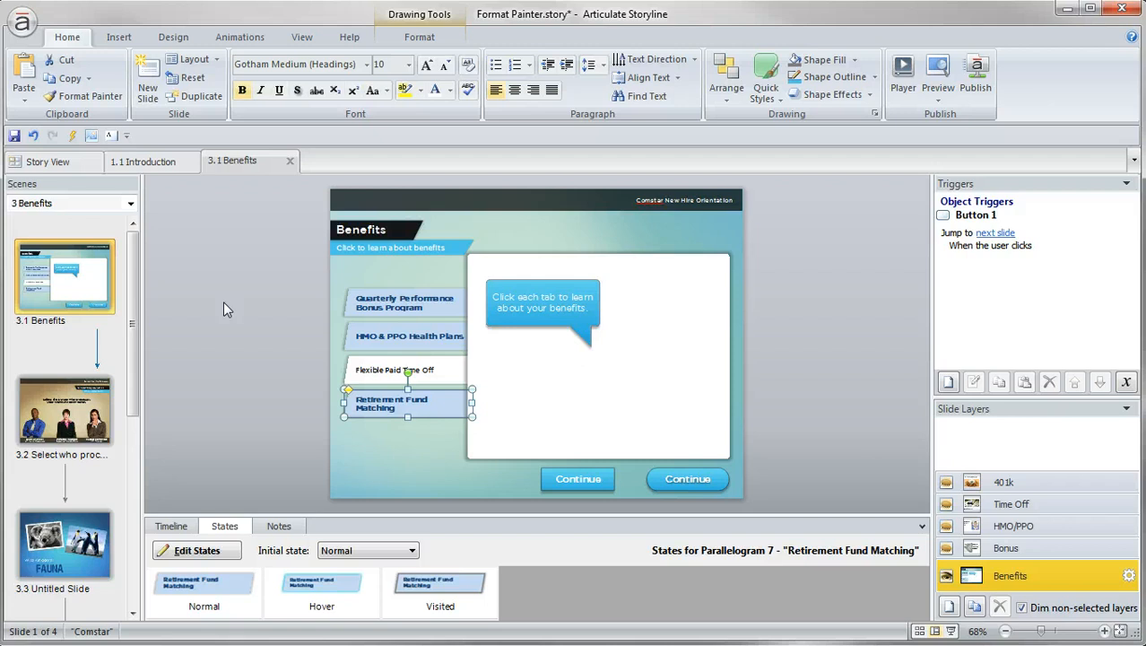
mouse_move(165, 492)
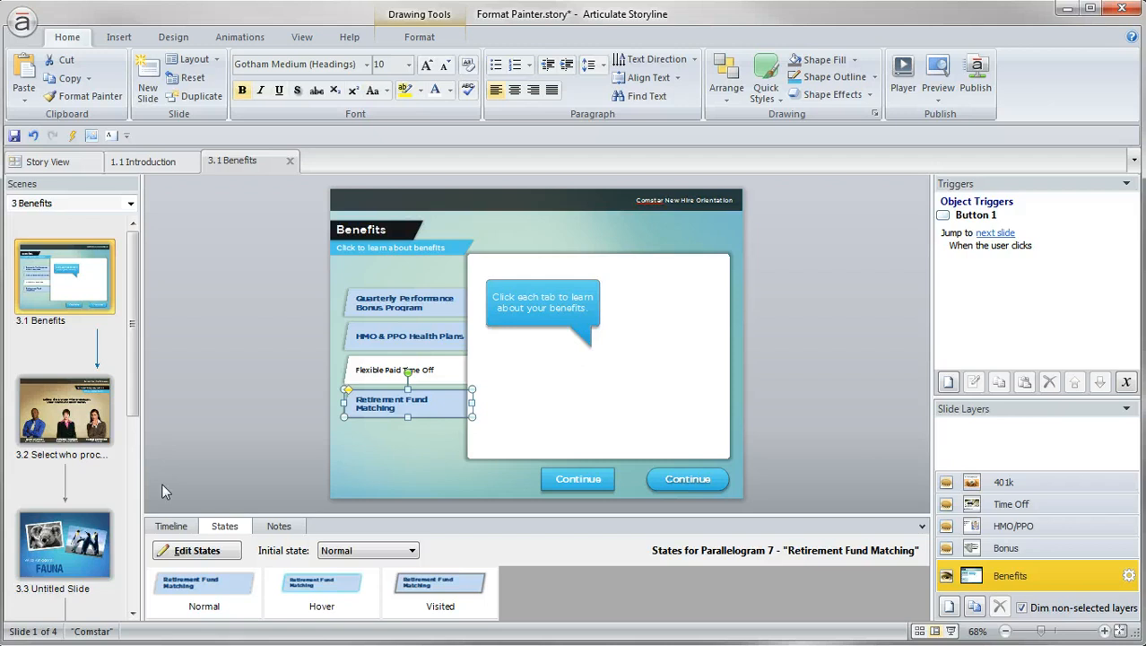
mouse_move(291, 337)
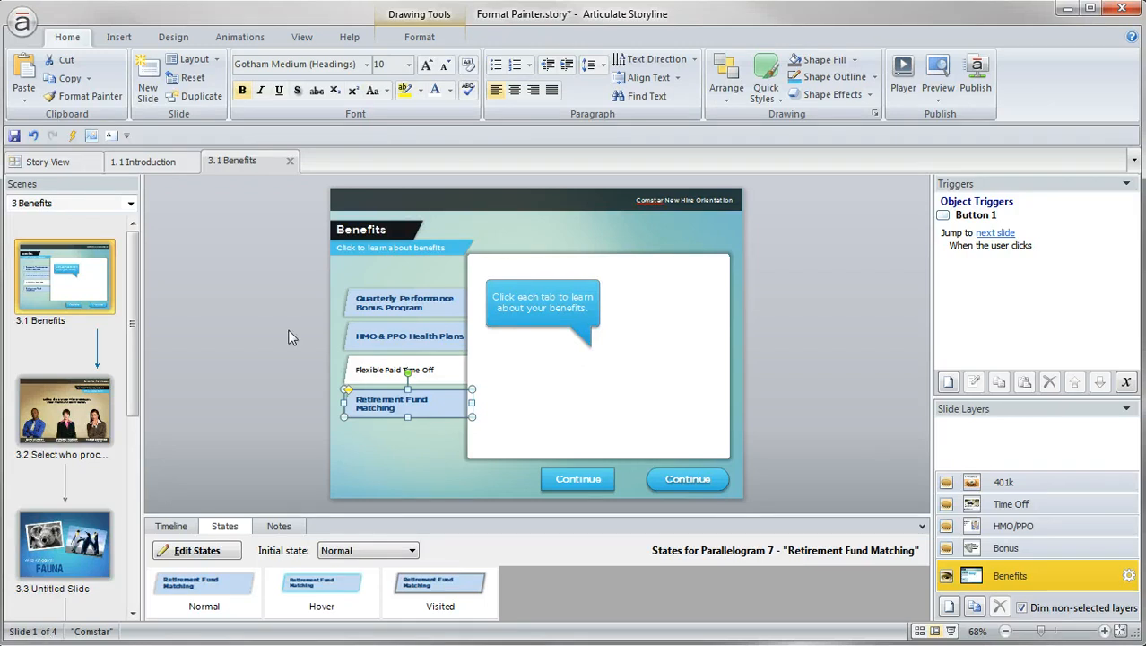
mouse_move(391, 328)
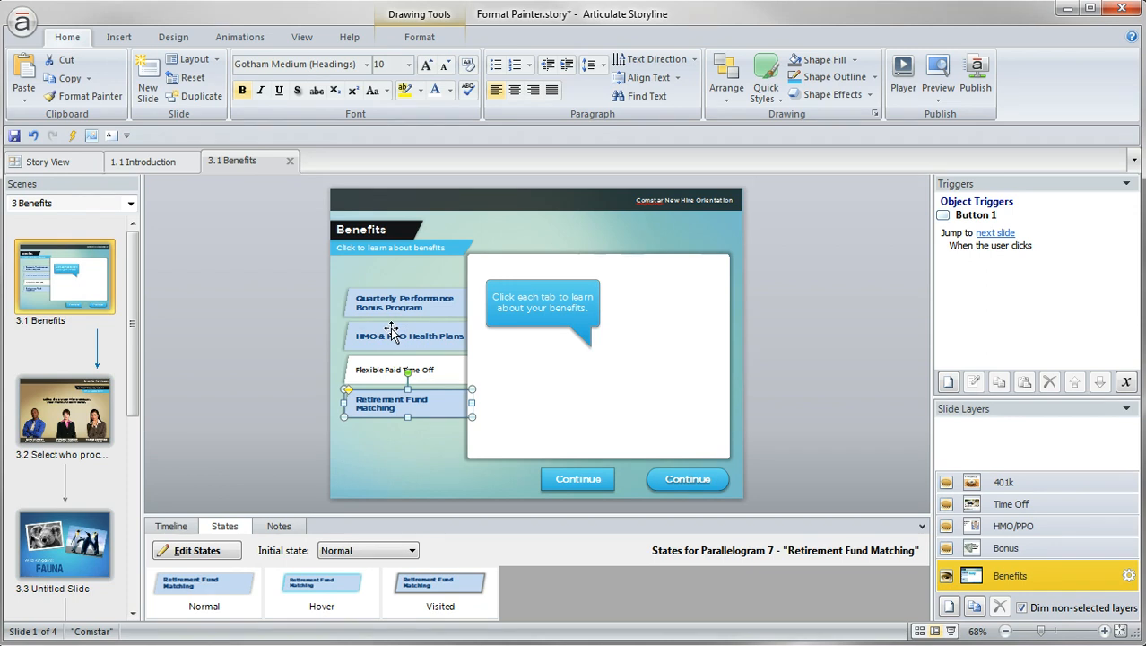
mouse_move(391, 332)
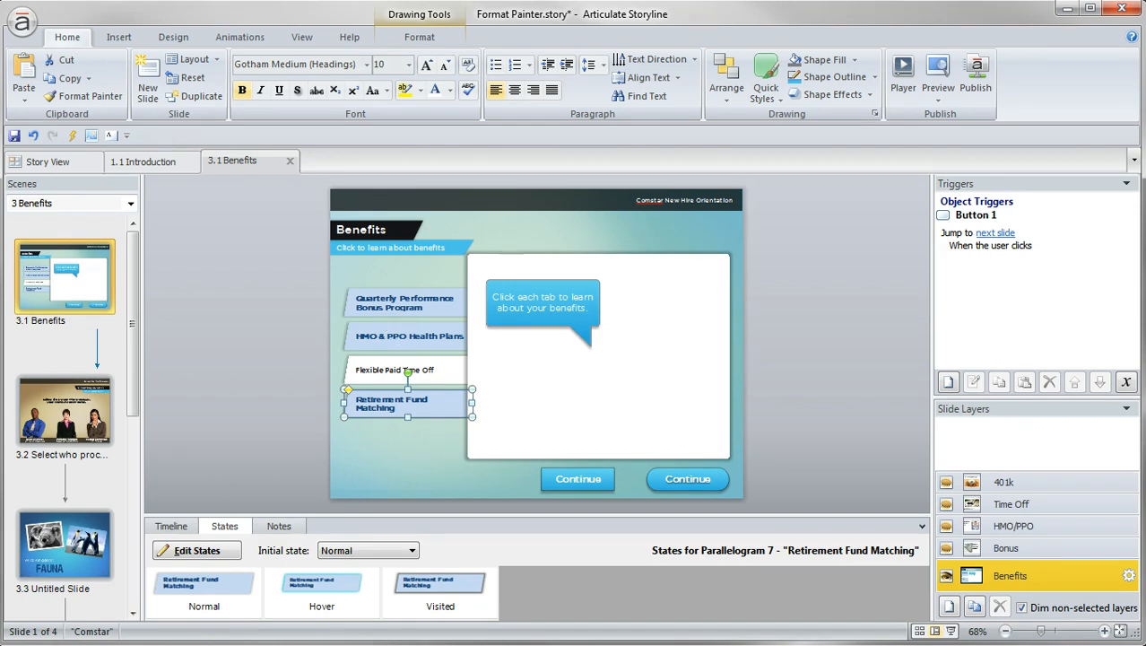